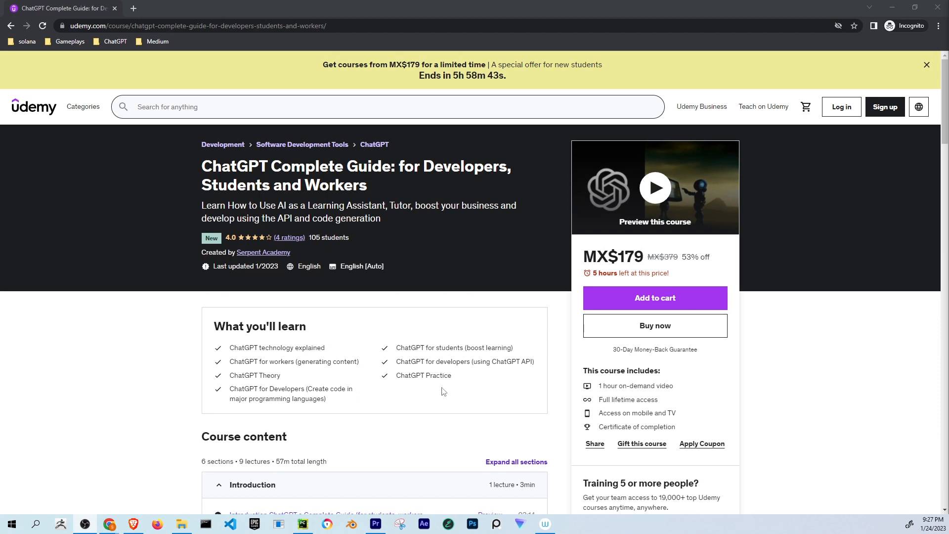
{"action": "mouse_move", "coordinate": [377, 185]}
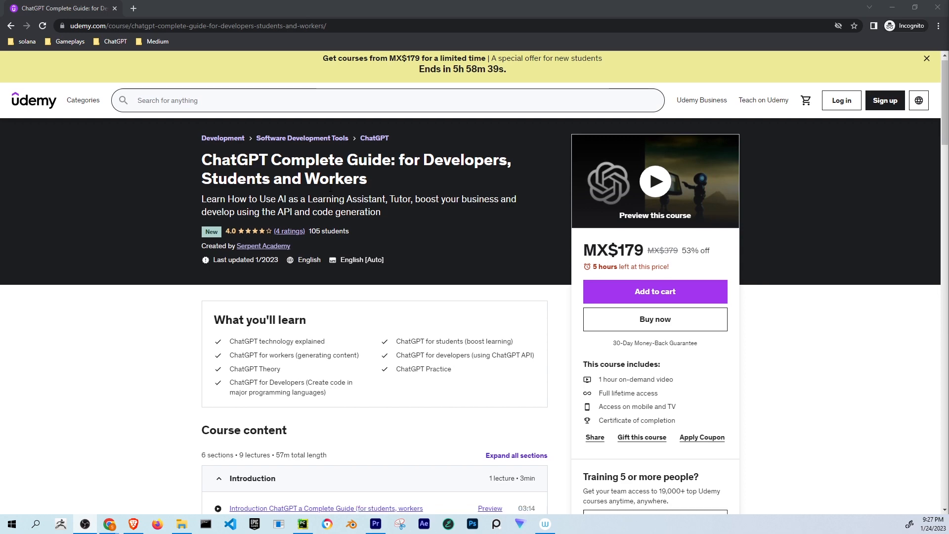
Scroll to Course content and expand the ChatGPT for Students section to list its lectures
{"action": "scroll", "scroll_direction": "down", "scroll_amount": 3}
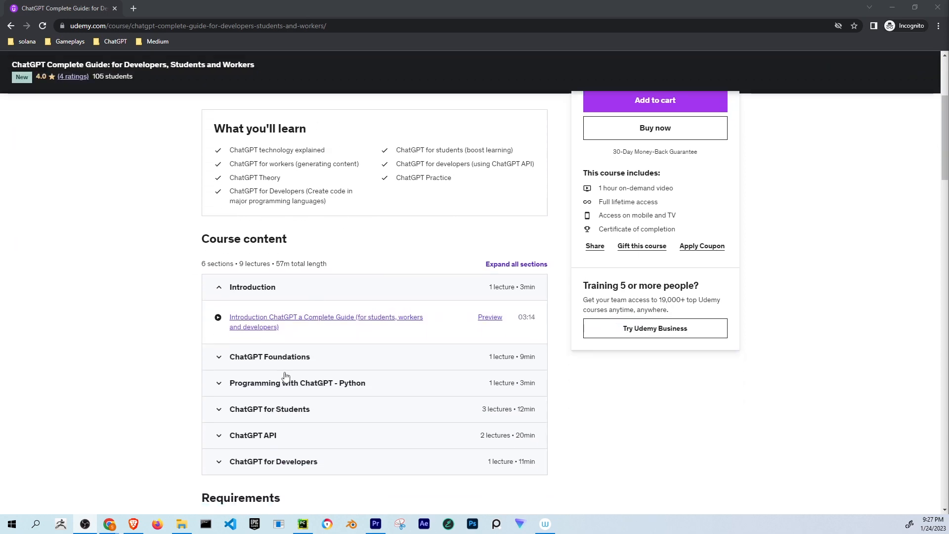
{"action": "scroll", "scroll_direction": "up", "scroll_amount": 3}
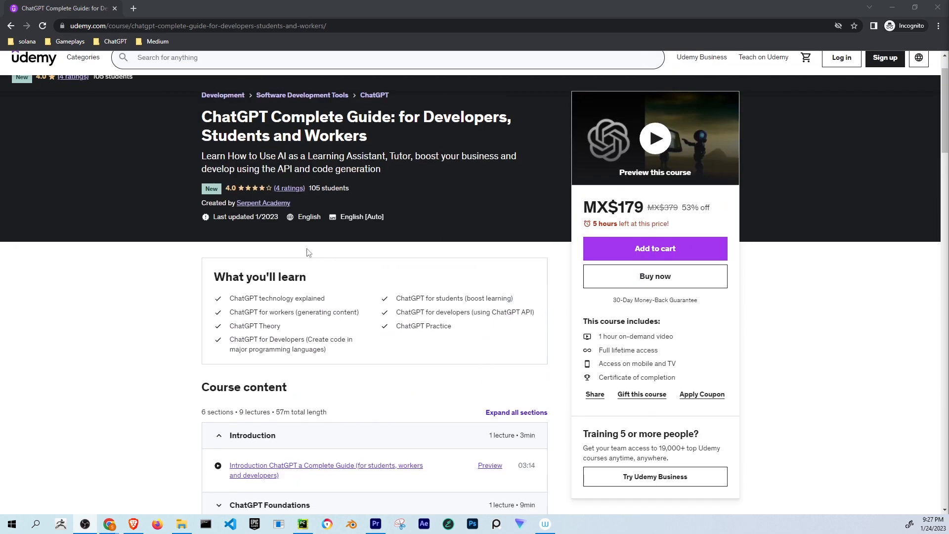
{"action": "mouse_move", "coordinate": [445, 229]}
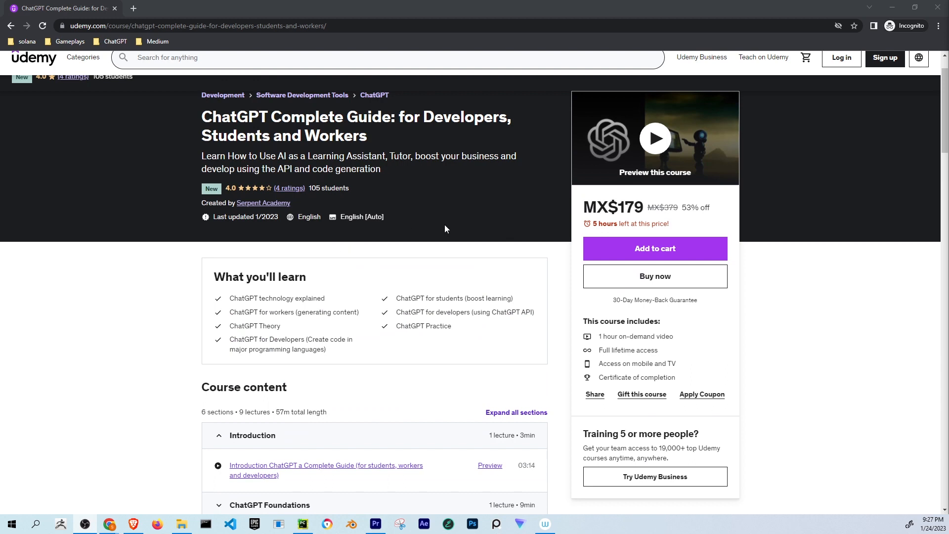
{"action": "scroll", "scroll_direction": "down", "scroll_amount": 3}
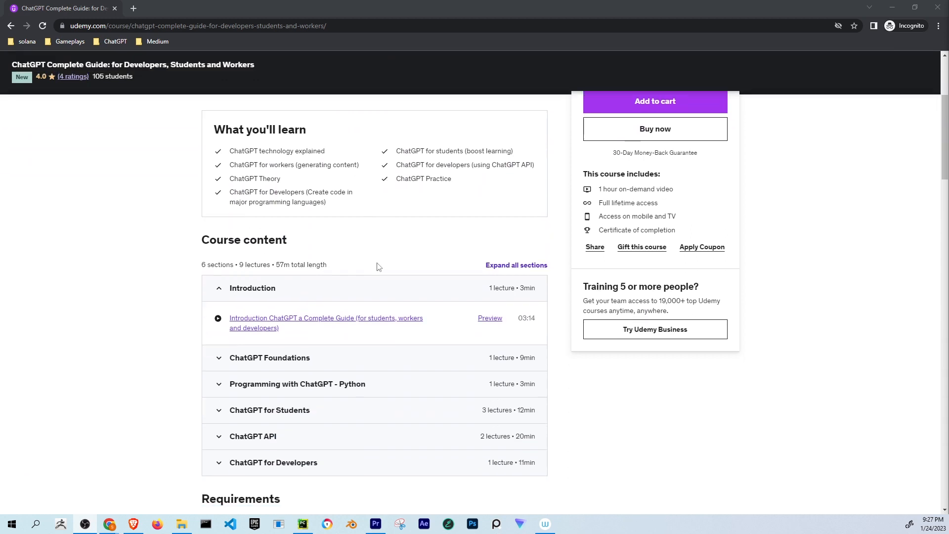
{"action": "scroll", "scroll_direction": "down", "scroll_amount": 3}
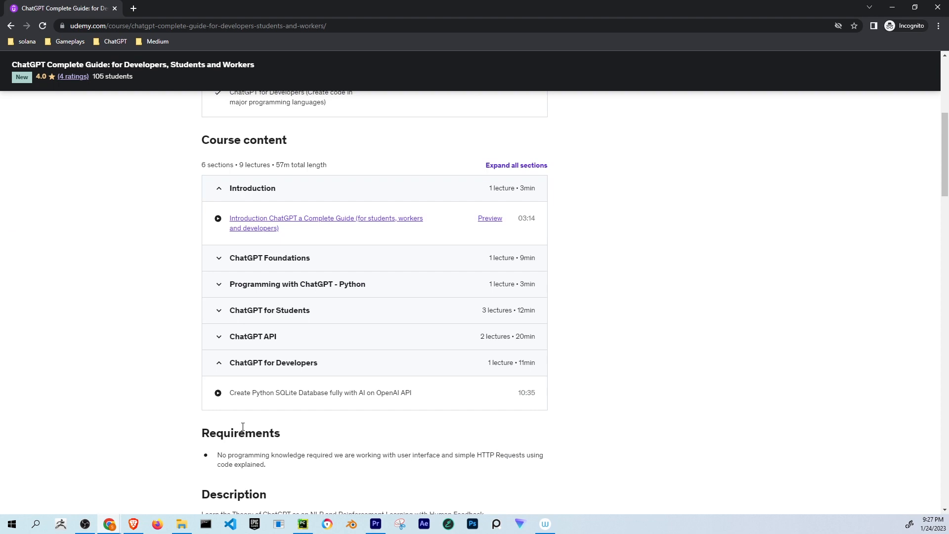
{"action": "scroll", "scroll_direction": "up", "scroll_amount": 3}
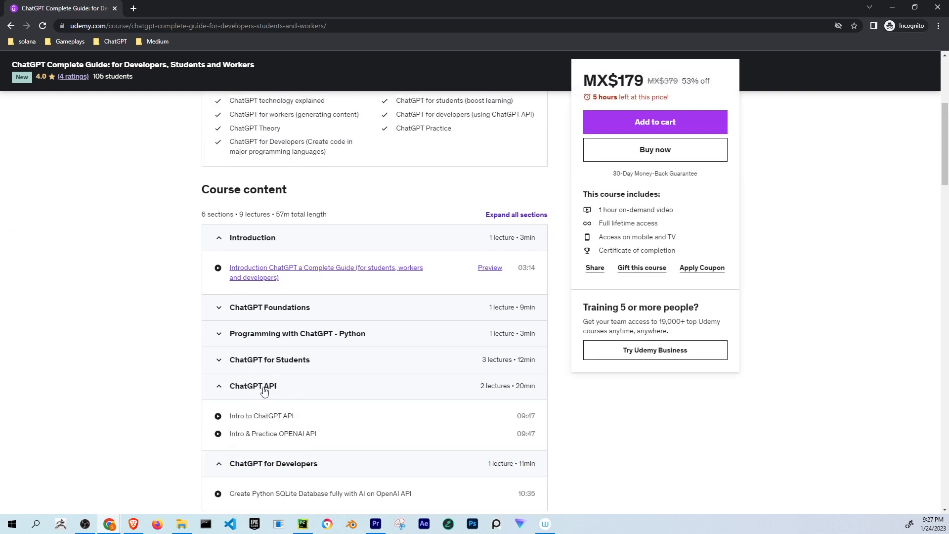
{"action": "left_click", "coordinate": [269, 359]}
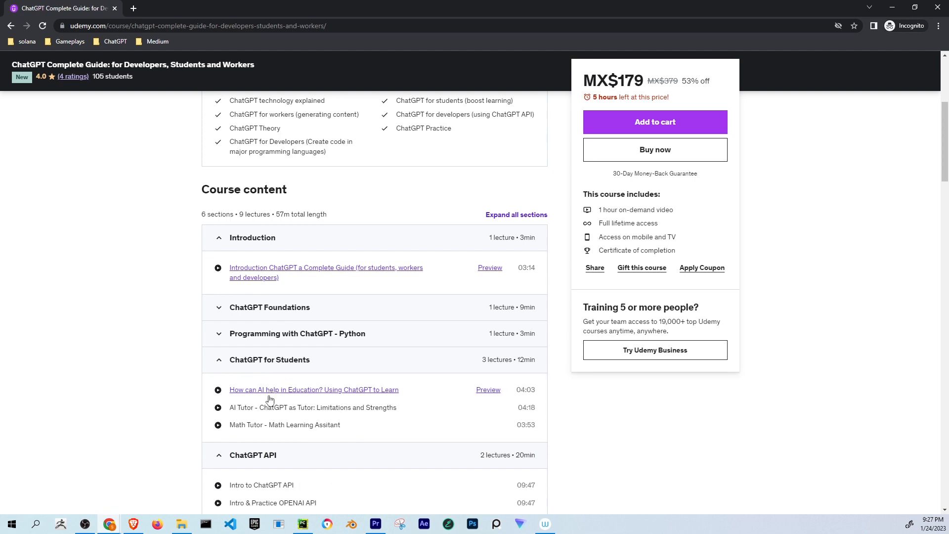
{"action": "mouse_move", "coordinate": [263, 407]}
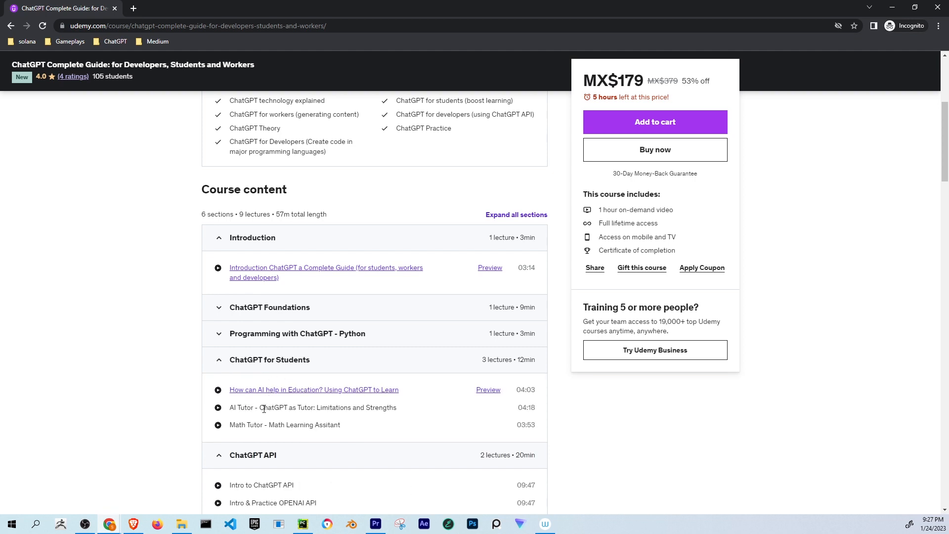
{"action": "mouse_move", "coordinate": [393, 306]}
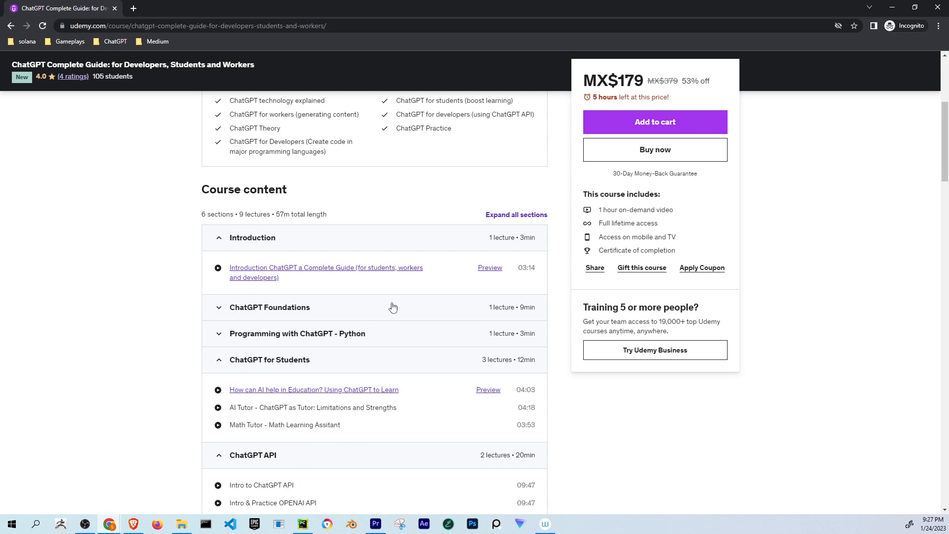
{"action": "mouse_move", "coordinate": [485, 295]}
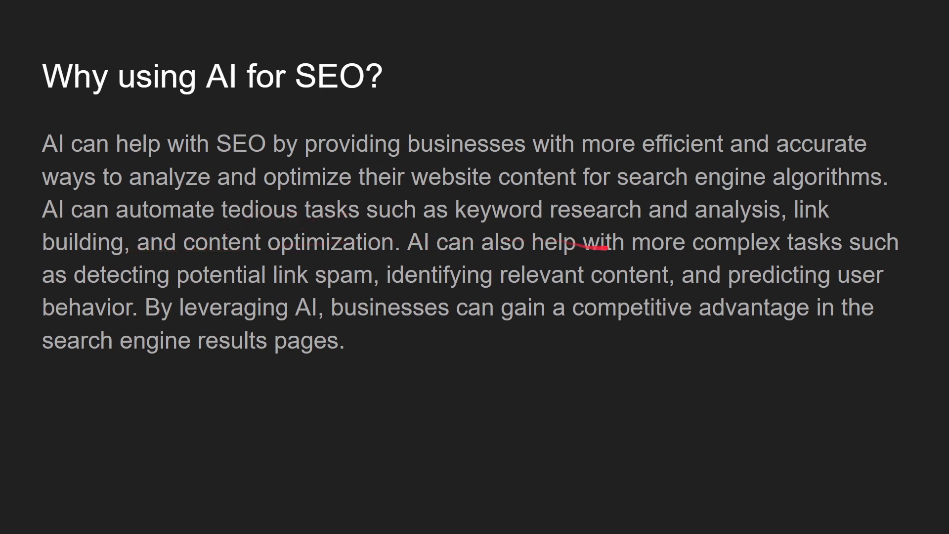
{"action": "mouse_move", "coordinate": [833, 209]}
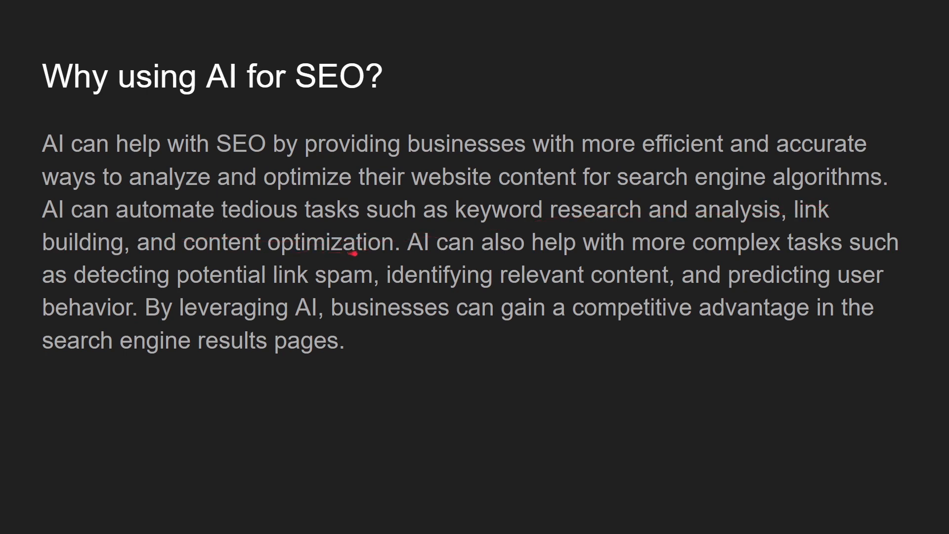
{"action": "mouse_move", "coordinate": [769, 257]}
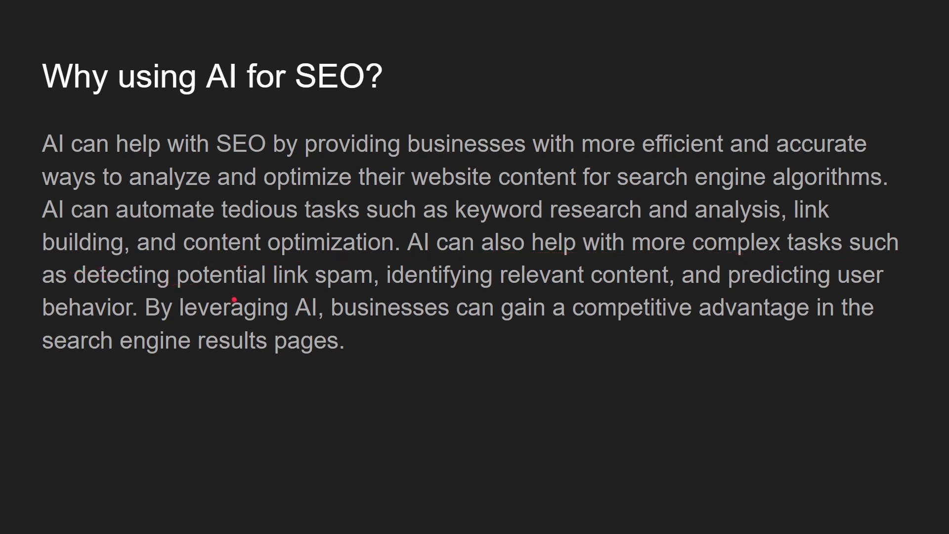
{"action": "mouse_move", "coordinate": [599, 290]}
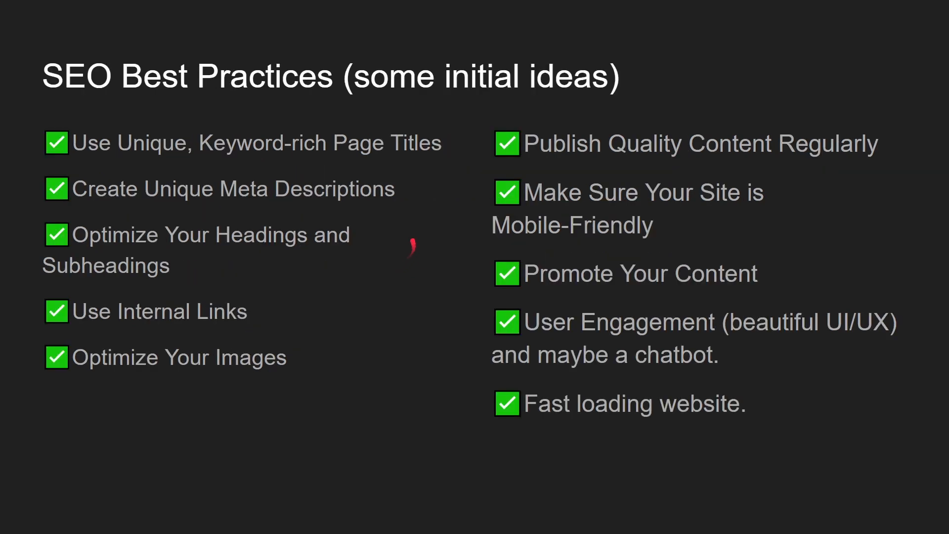
{"action": "mouse_move", "coordinate": [430, 211]}
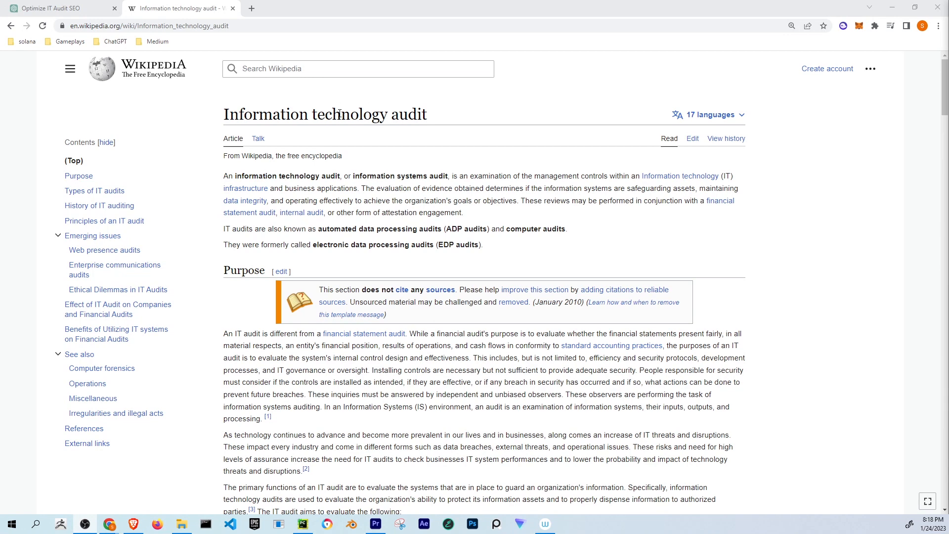
{"action": "mouse_move", "coordinate": [362, 157]}
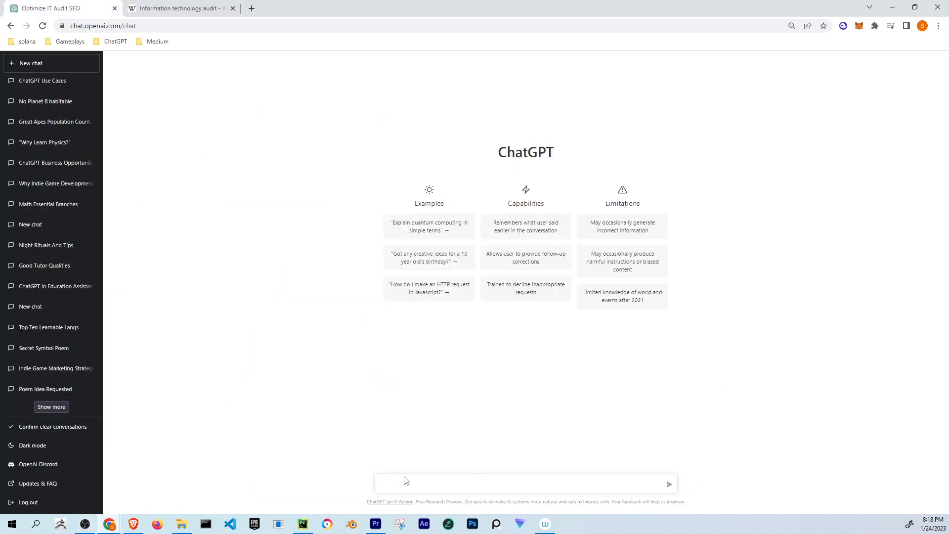
Draft the prompt "write a better article:" with the Wikipedia Information_technology_audit URL
{"action": "type", "text": "write a better article: https://en.wikipedia.org/wiki/Information_technology_audit"}
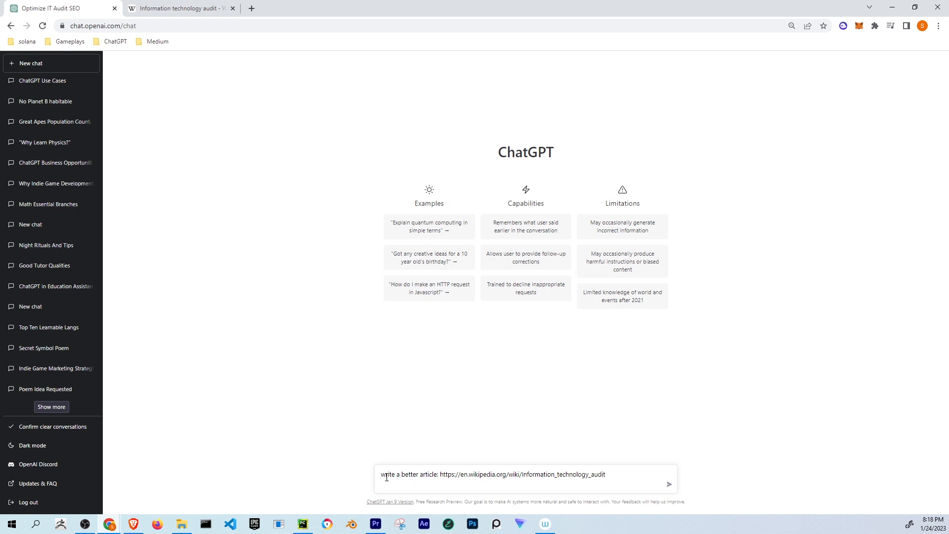
{"action": "mouse_move", "coordinate": [473, 479]}
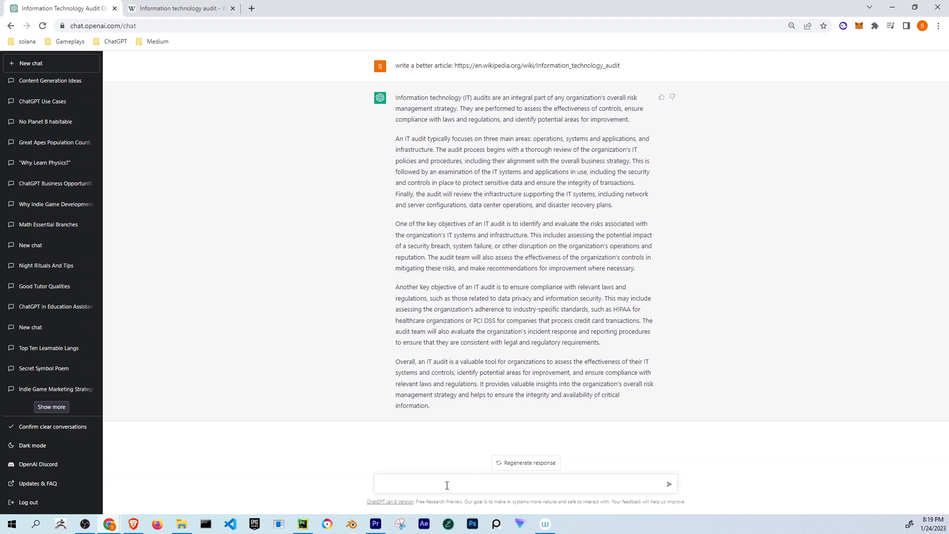
Send a second prompt asking to write a better article for SEO
{"action": "type", "text": "write a bette"}
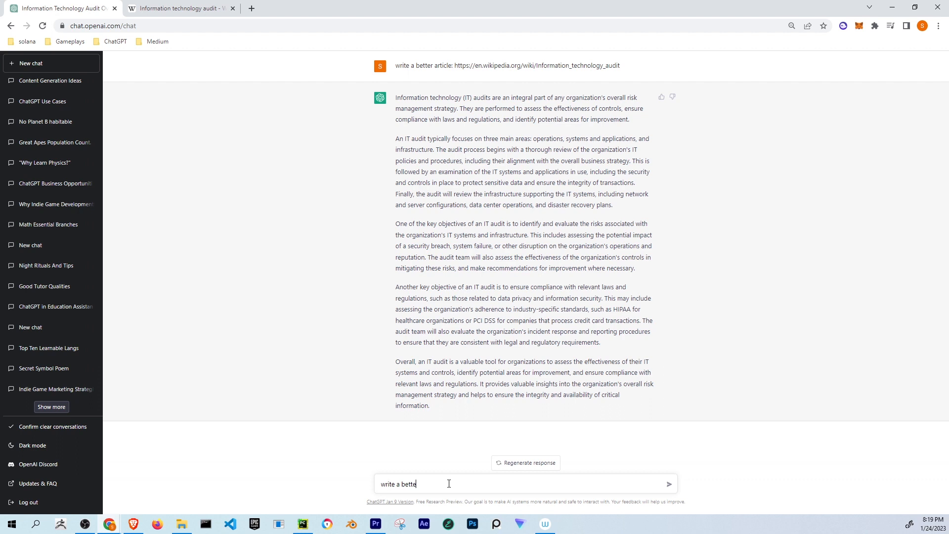
{"action": "type", "text": "r artic"}
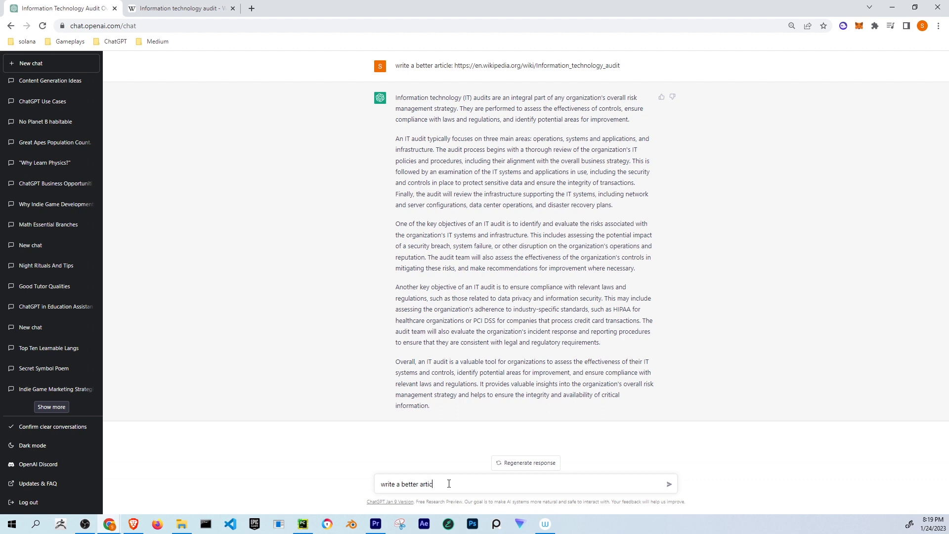
{"action": "type", "text": "le for"}
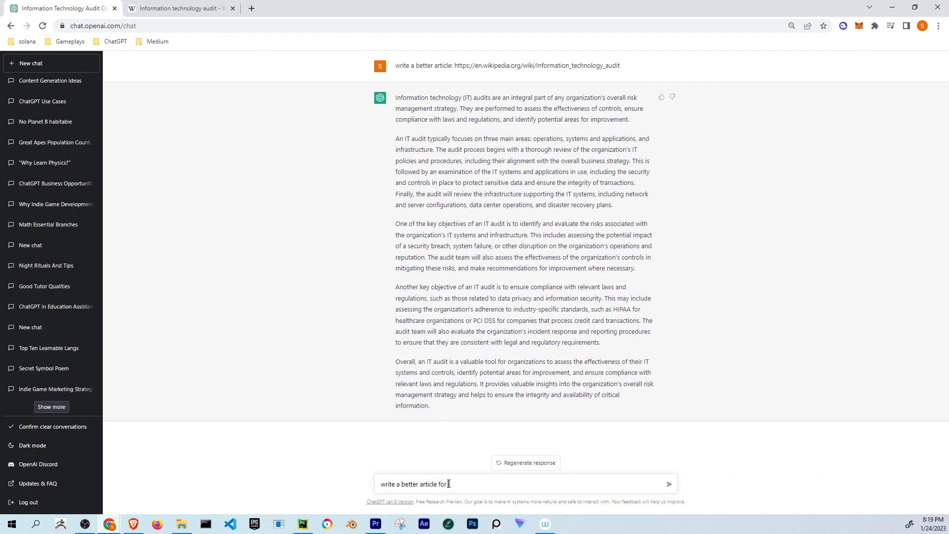
{"action": "type", "text": "SEO:"}
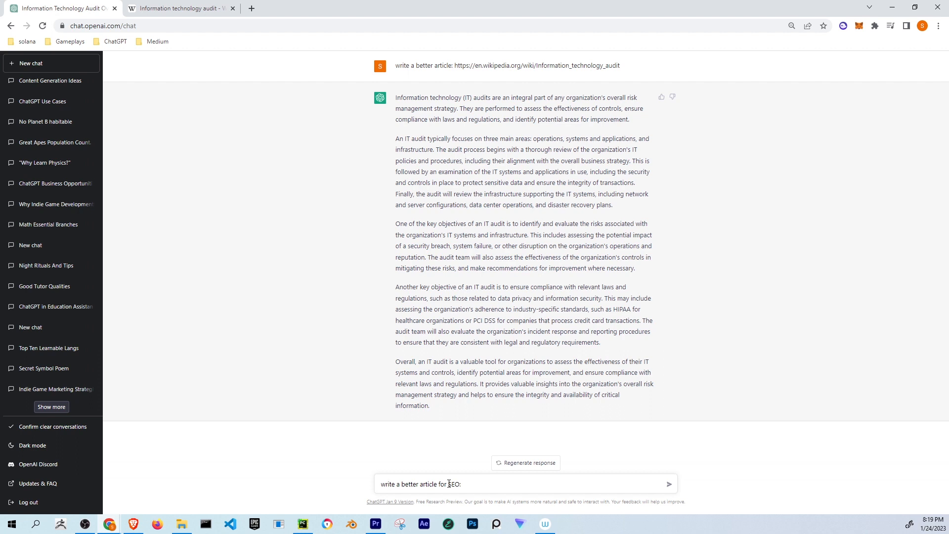
{"action": "left_click", "coordinate": [668, 484]}
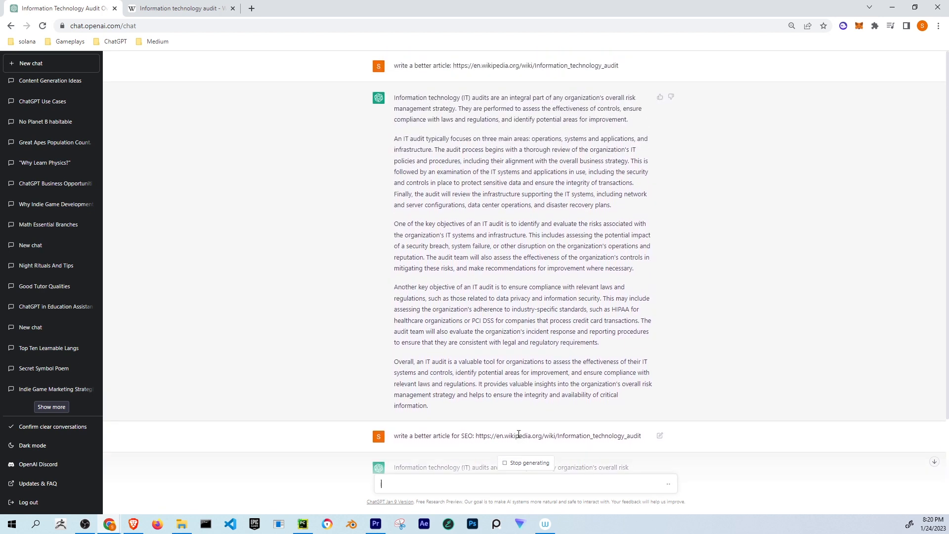
Read through the generated SEO-focused IT audit article rewrite as it completes
{"action": "scroll", "scroll_direction": "down", "scroll_amount": 3}
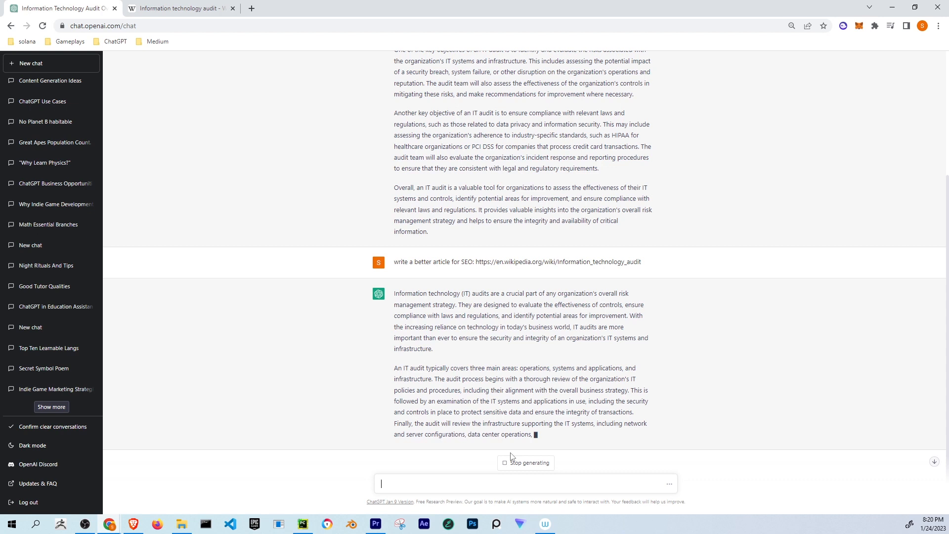
{"action": "mouse_move", "coordinate": [520, 471]}
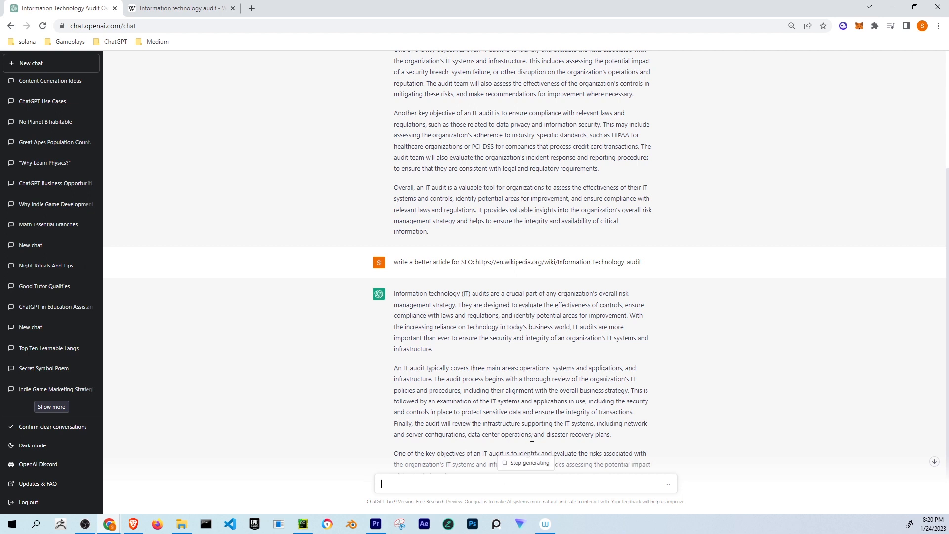
{"action": "scroll", "scroll_direction": "down", "scroll_amount": 3}
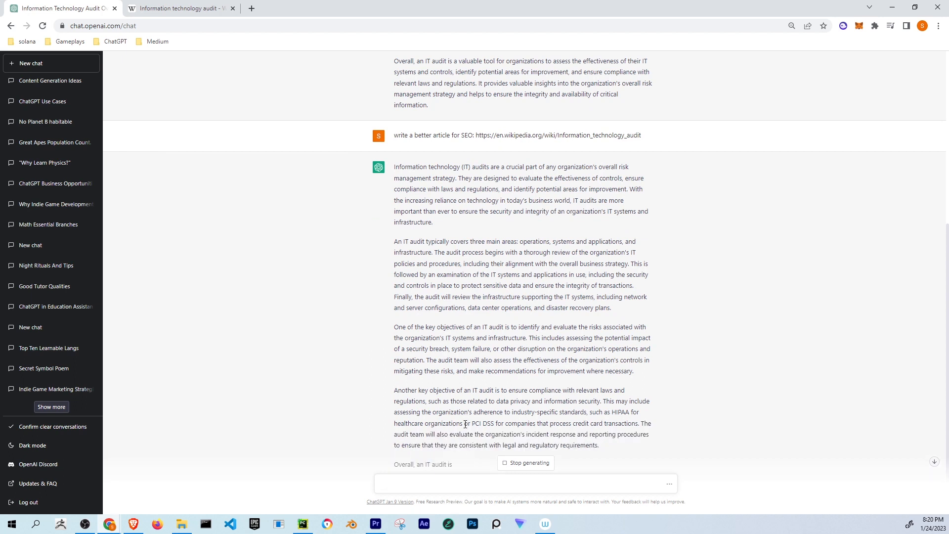
{"action": "scroll", "scroll_direction": "down", "scroll_amount": 3}
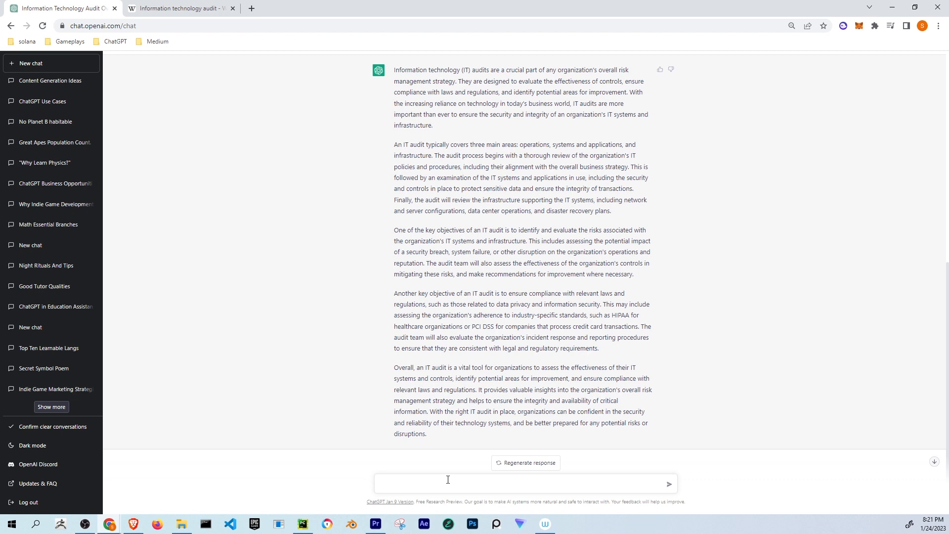
Draft "write a comment pointing core ideas of article and giving a suggestion:" plus the Wikipedia IT-audit URL
{"action": "type", "text": "write"}
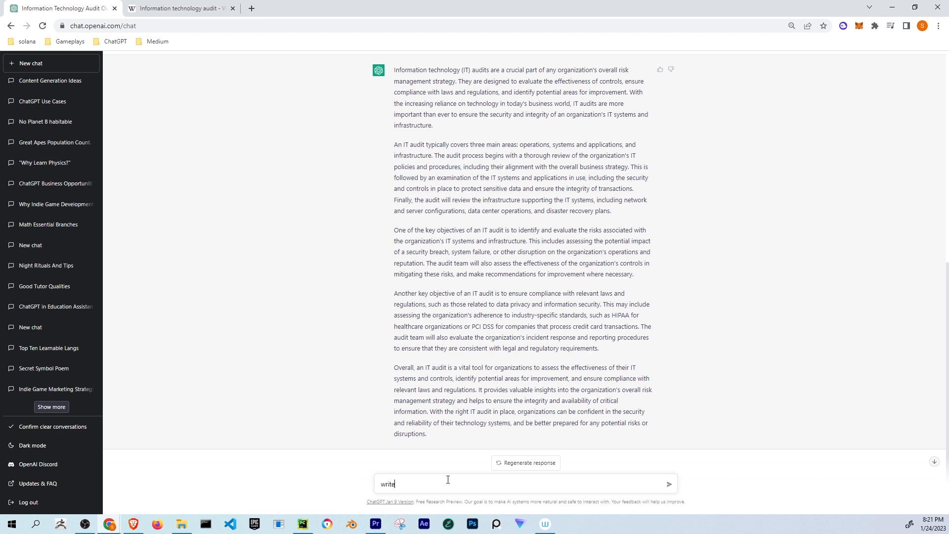
{"action": "type", "text": "a comm"}
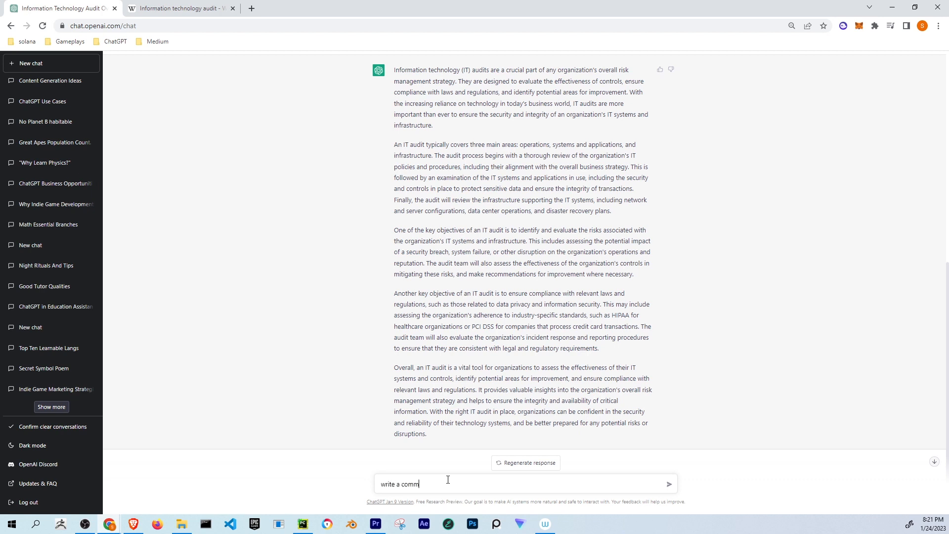
{"action": "type", "text": "ent pointing"}
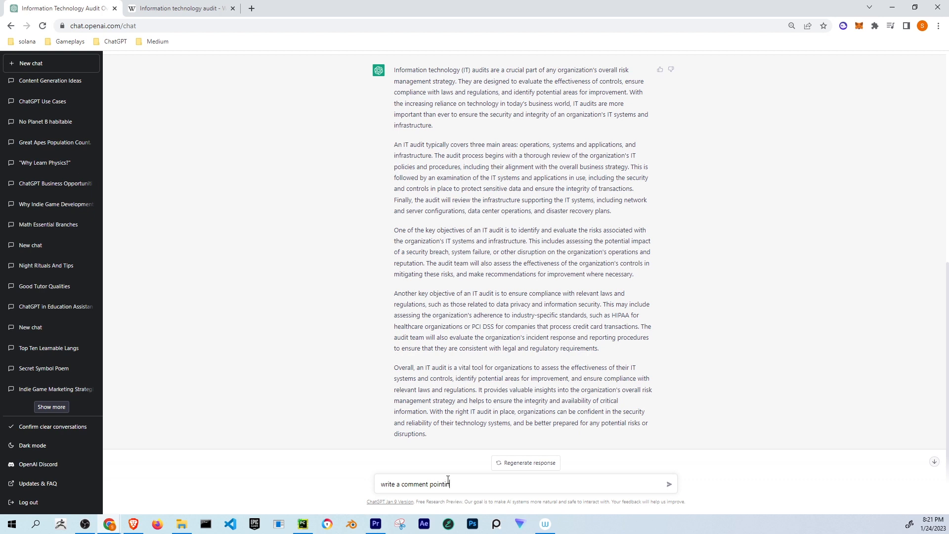
{"action": "type", "text": "g"}
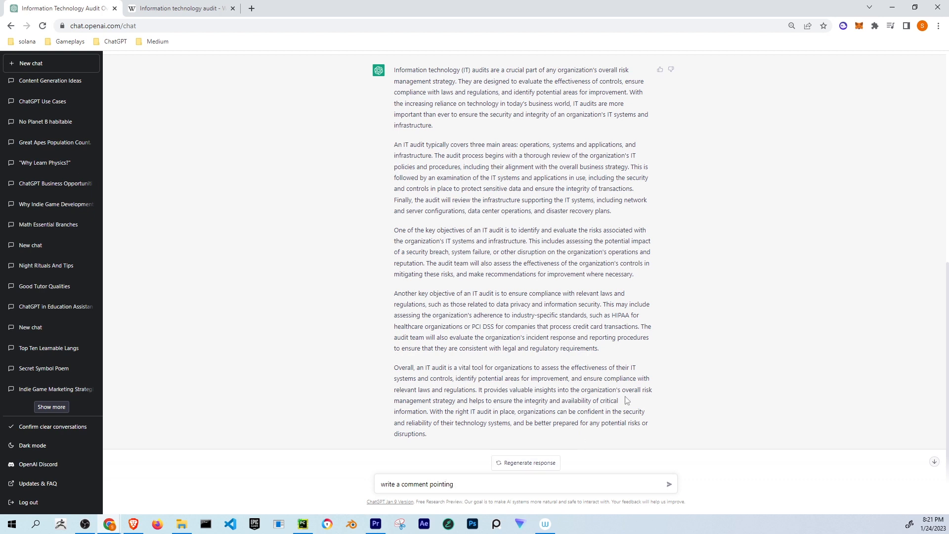
{"action": "type", "text": "core"}
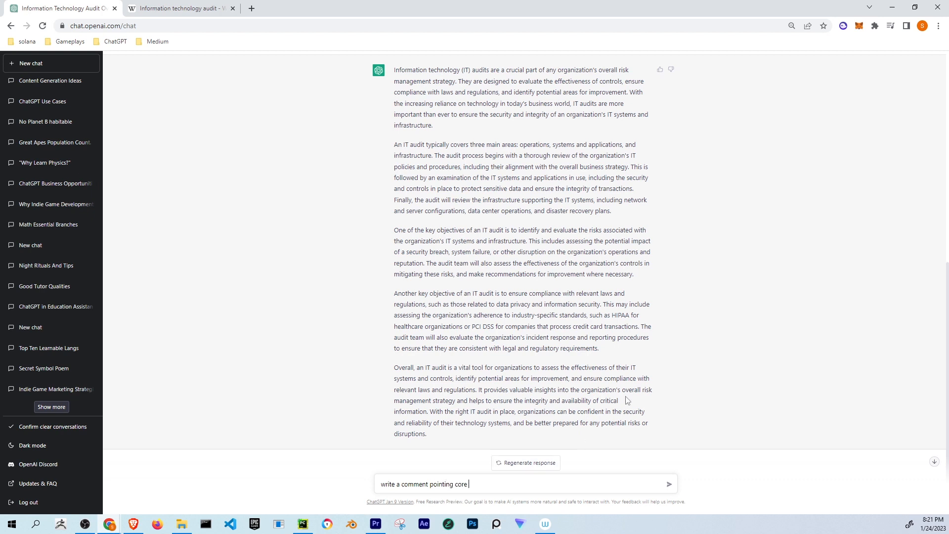
{"action": "type", "text": "ideas"}
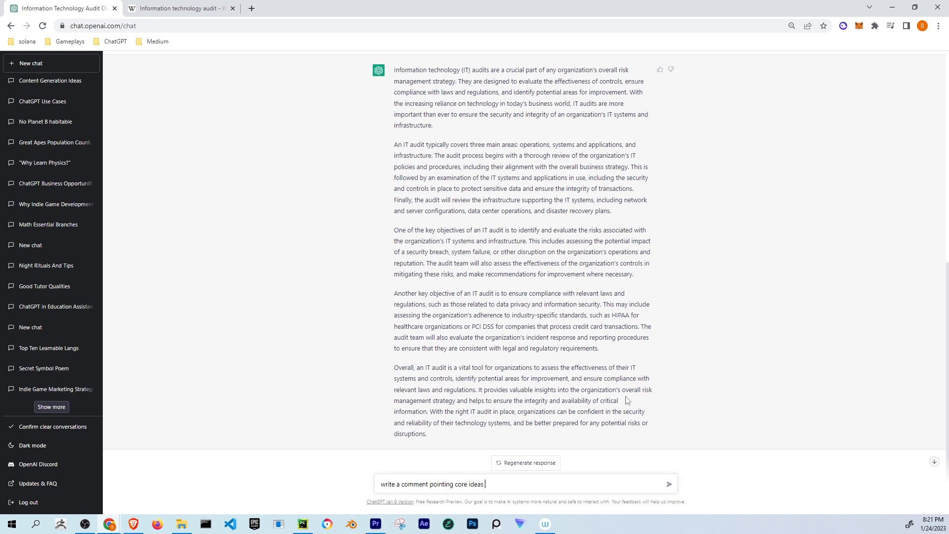
{"action": "type", "text": "of ai"}
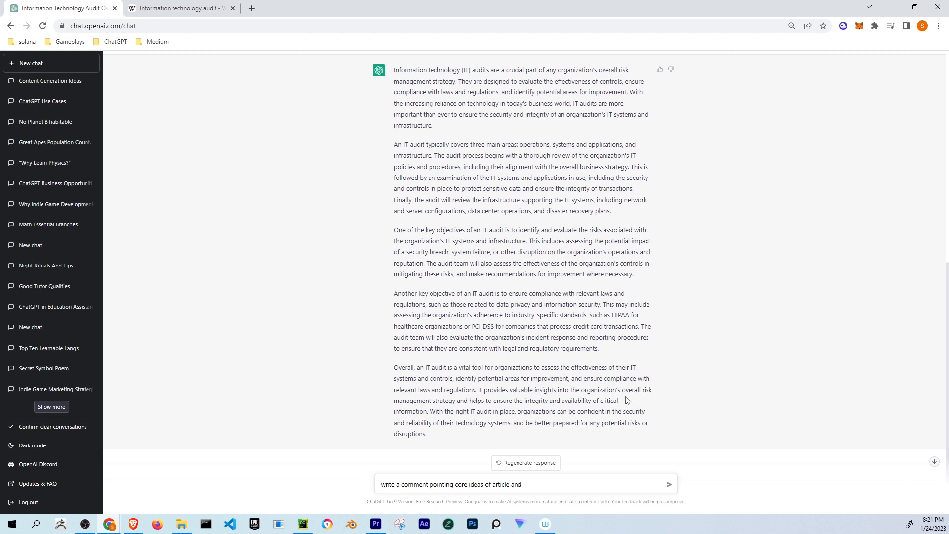
{"action": "type", "text": "giving a"}
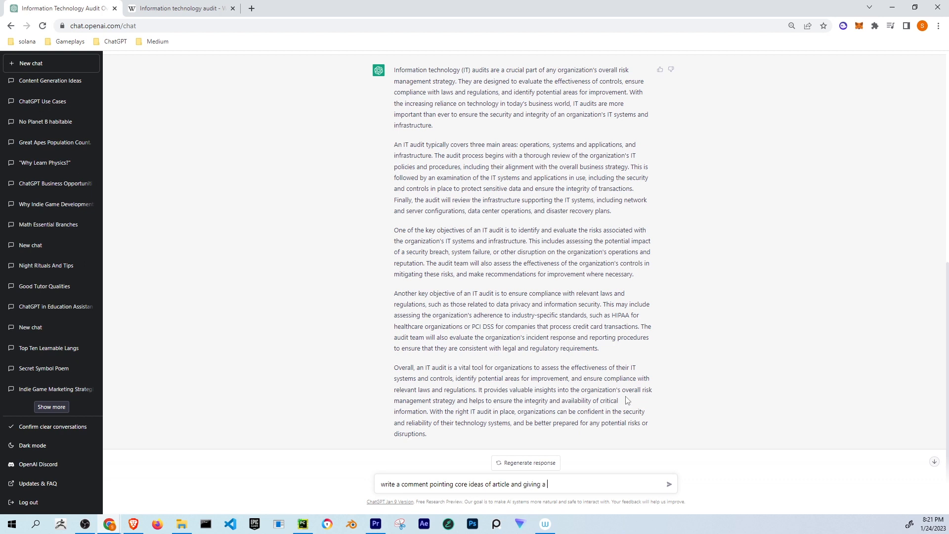
{"action": "type", "text": "suggestio"}
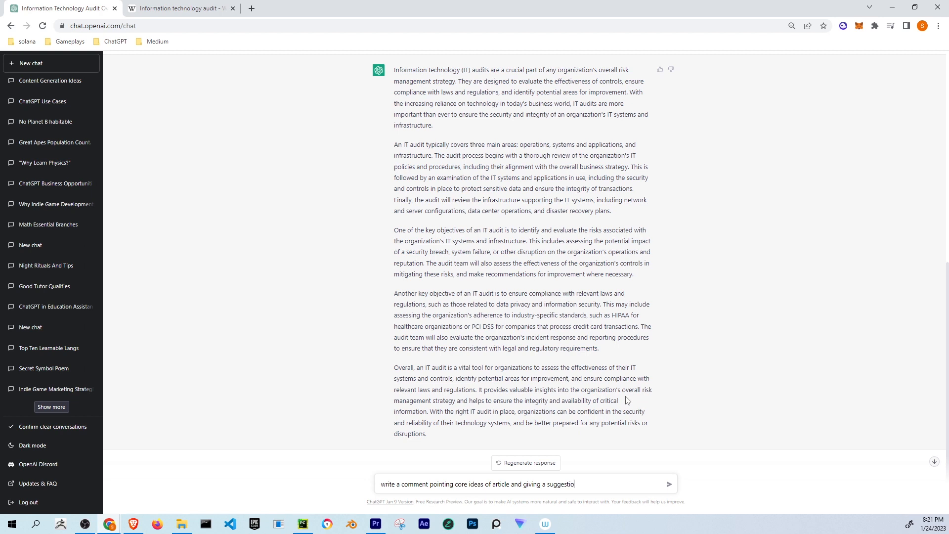
{"action": "type", "text": "https://en.wikipedia.org/wiki/information_technology_audit"}
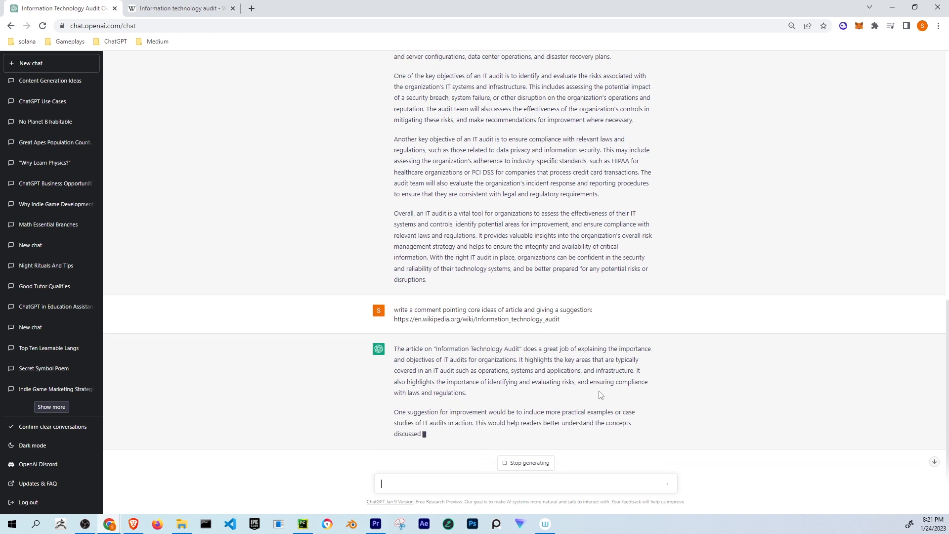
Review the generated comment summarising the IT audit article and its suggestions
{"action": "scroll", "scroll_direction": "down", "scroll_amount": 3}
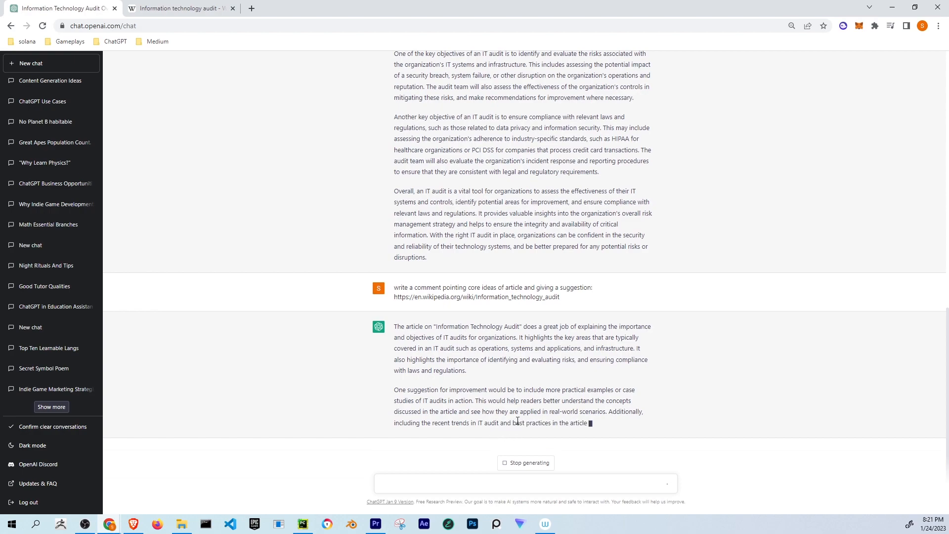
{"action": "double_click", "coordinate": [413, 316]}
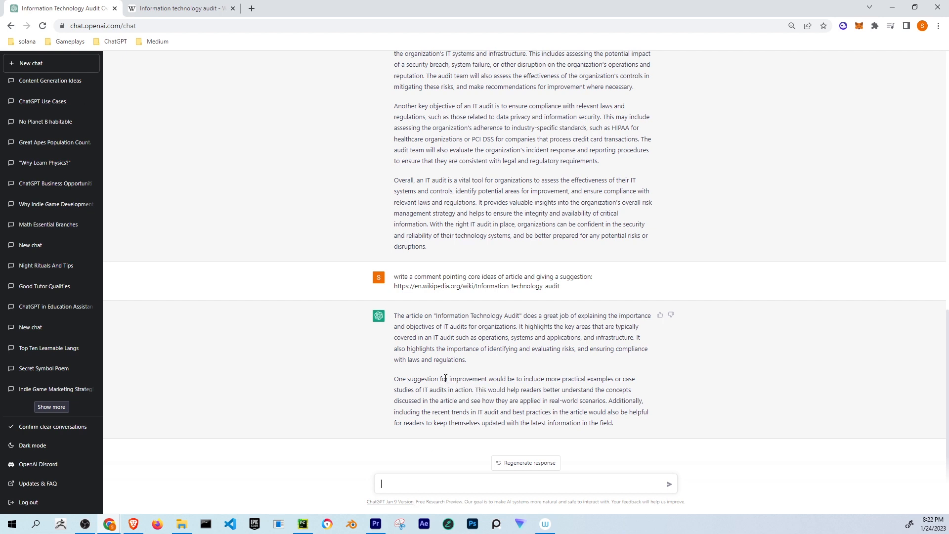
{"action": "mouse_move", "coordinate": [418, 303]}
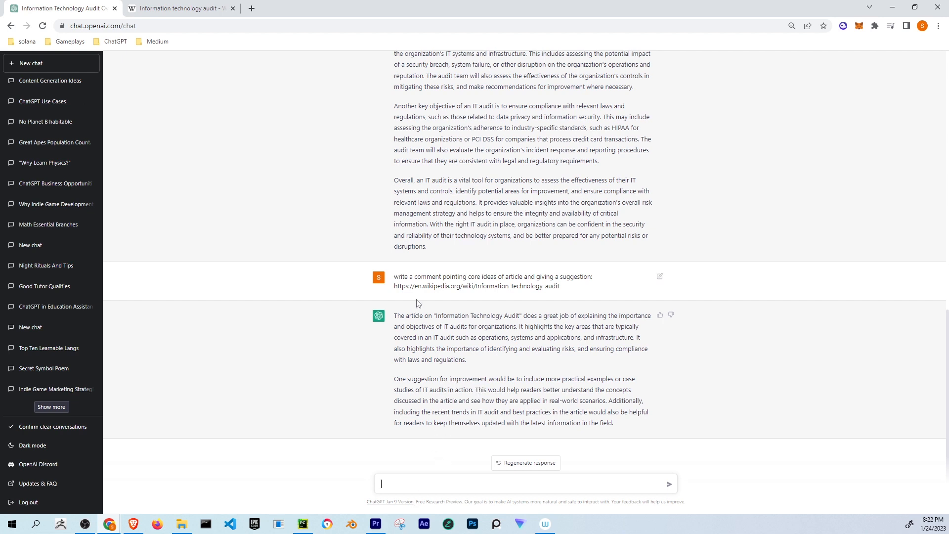
Draft "write a comment with what you learned from the article" in the message box
{"action": "type", "text": "write a comment"}
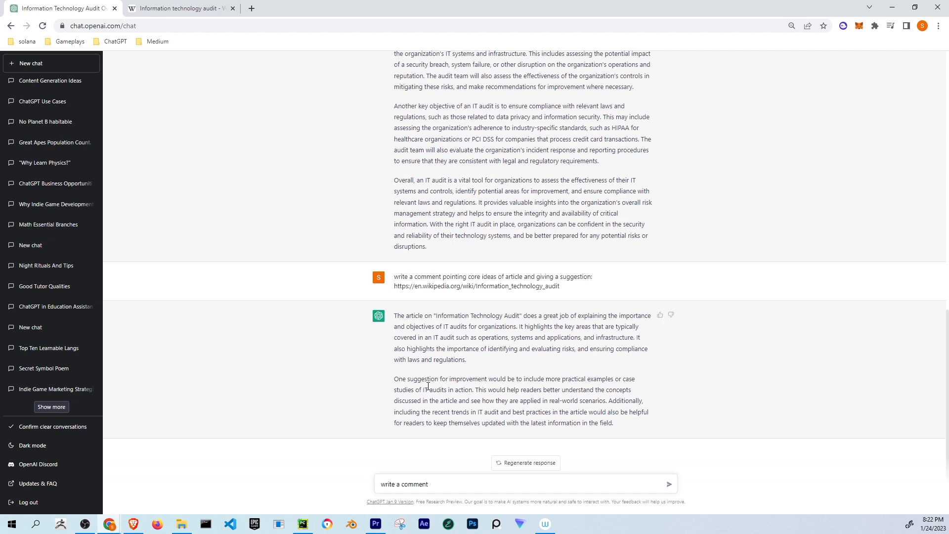
{"action": "type", "text": "with"}
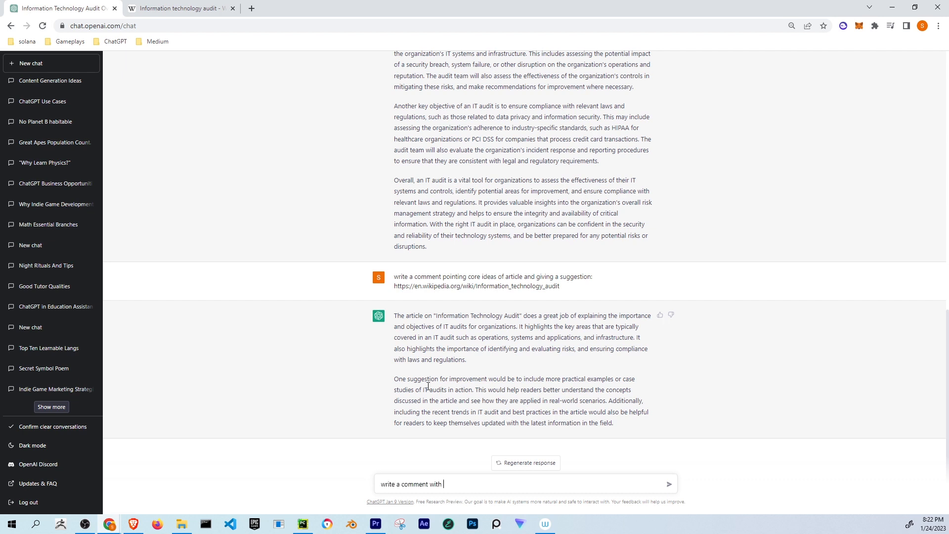
{"action": "type", "text": "what yo"}
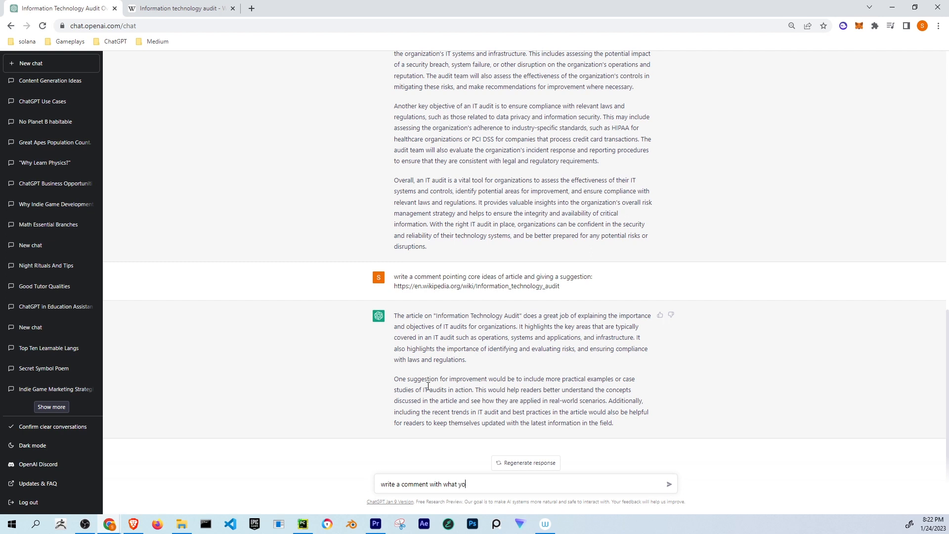
{"action": "type", "text": "u learned"}
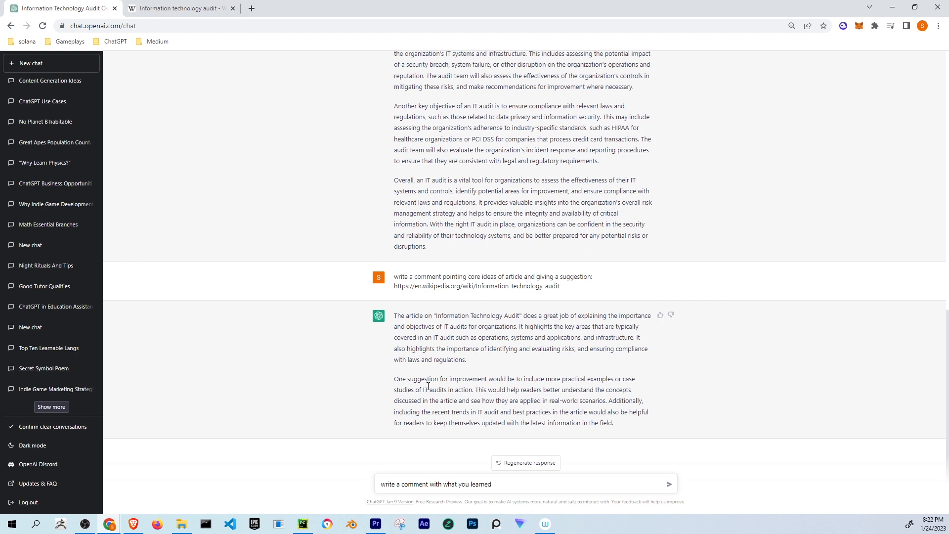
{"action": "type", "text": "from the article"}
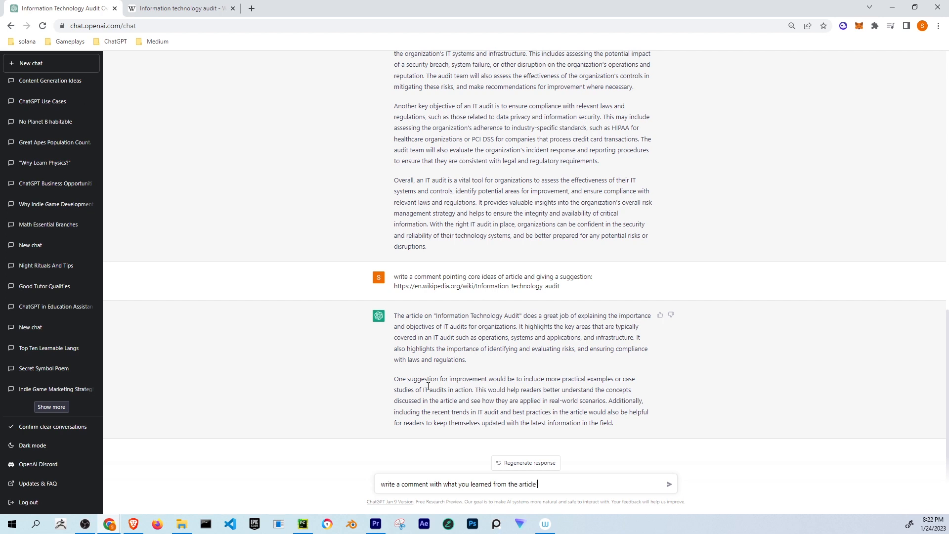
Finish the prompt with "and say thanks:" plus the URL, send it and read the lessons-learned comment
{"action": "type", "text": "and say than"}
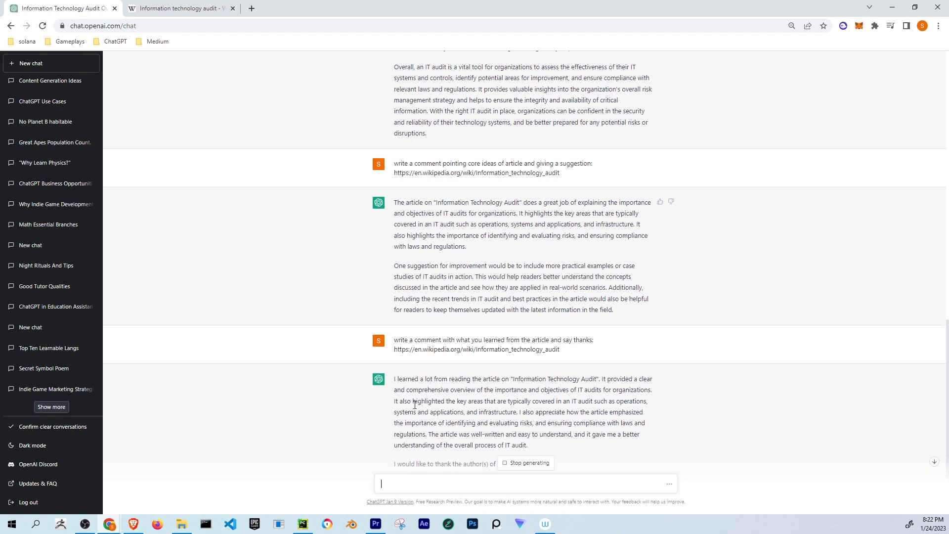
{"action": "scroll", "scroll_direction": "down", "scroll_amount": 3}
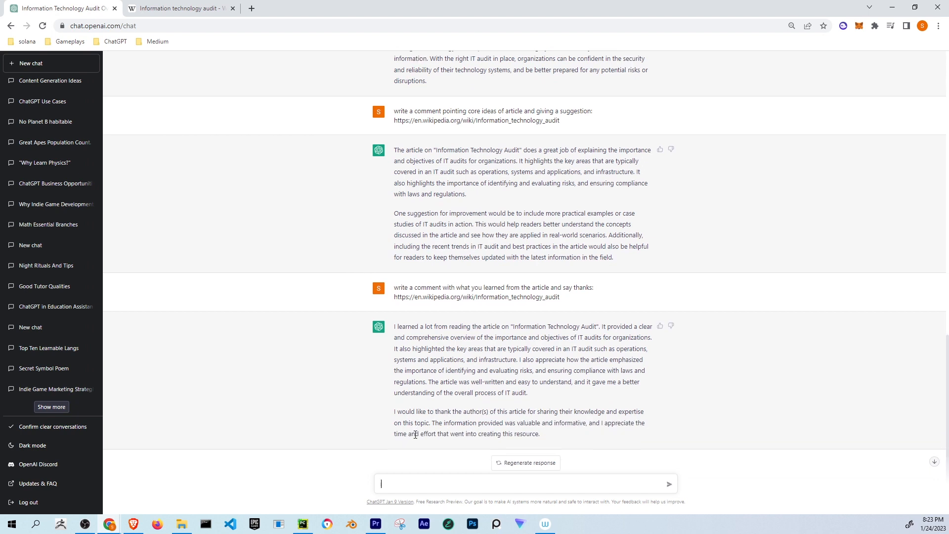
{"action": "scroll", "scroll_direction": "up", "scroll_amount": 3}
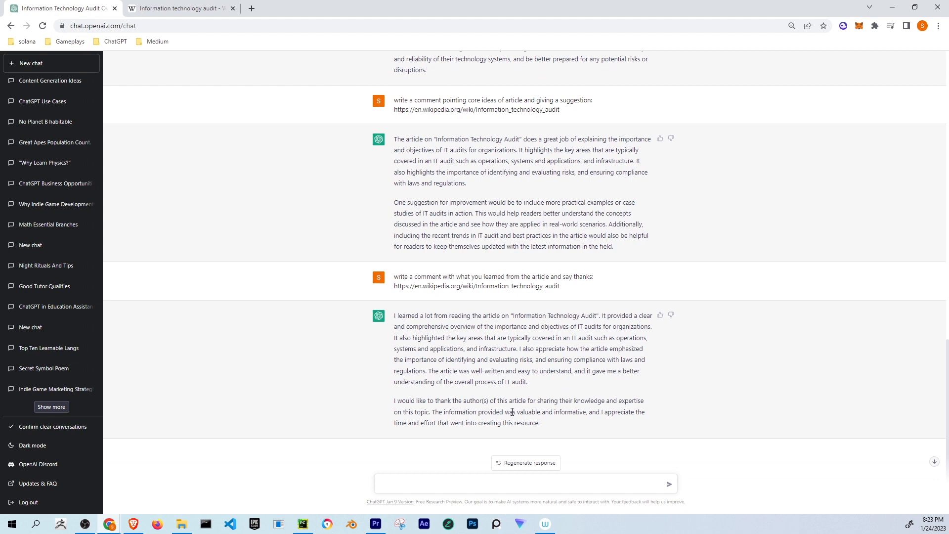
{"action": "mouse_move", "coordinate": [506, 432]}
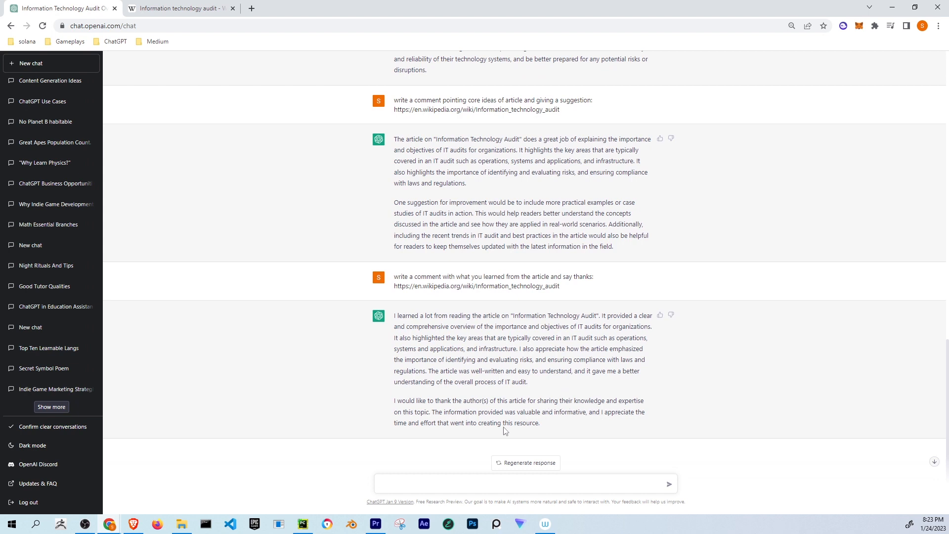
{"action": "mouse_move", "coordinate": [528, 433]}
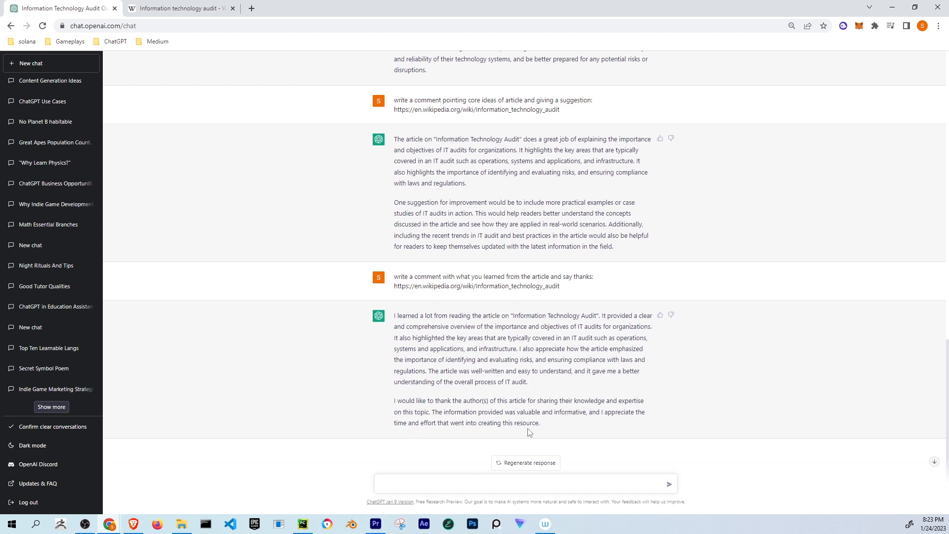
{"action": "mouse_move", "coordinate": [565, 408]}
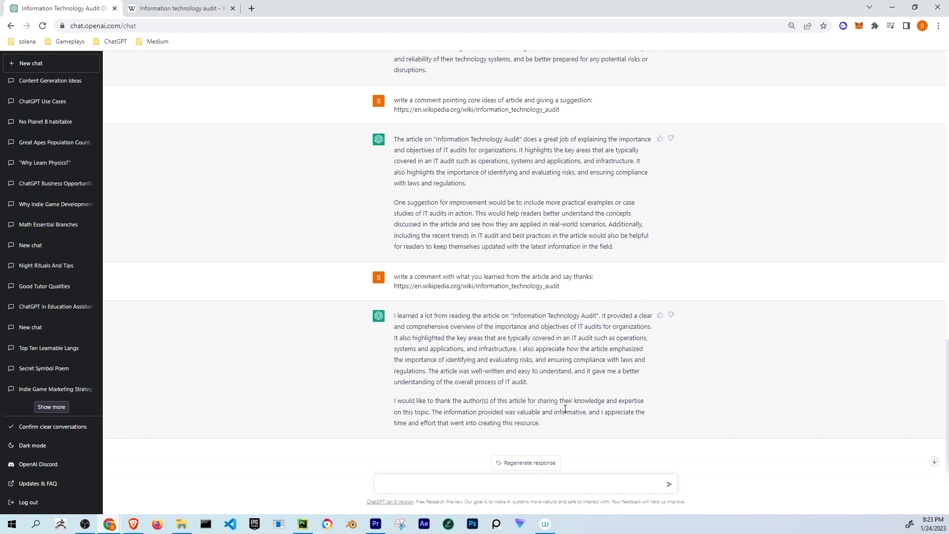
{"action": "left_click", "coordinate": [521, 483]}
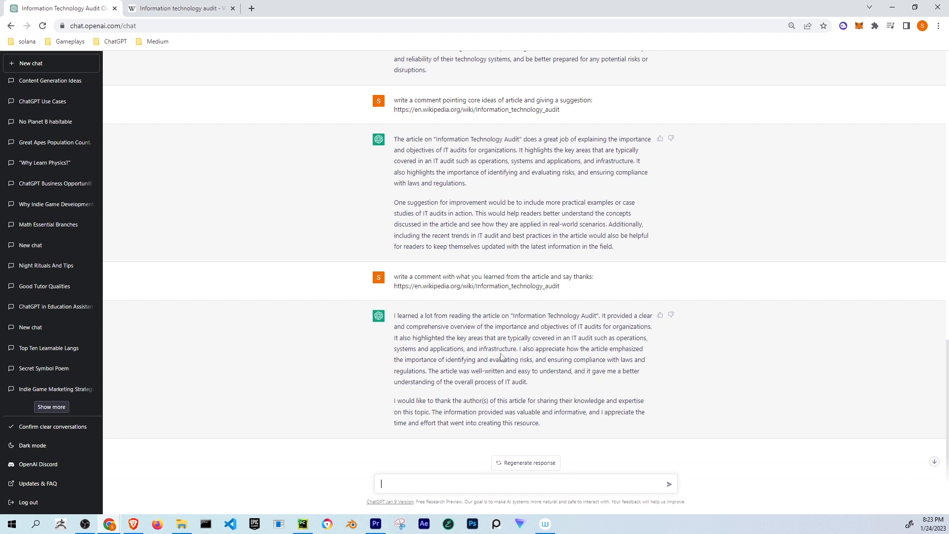
{"action": "scroll", "scroll_direction": "up", "scroll_amount": 3}
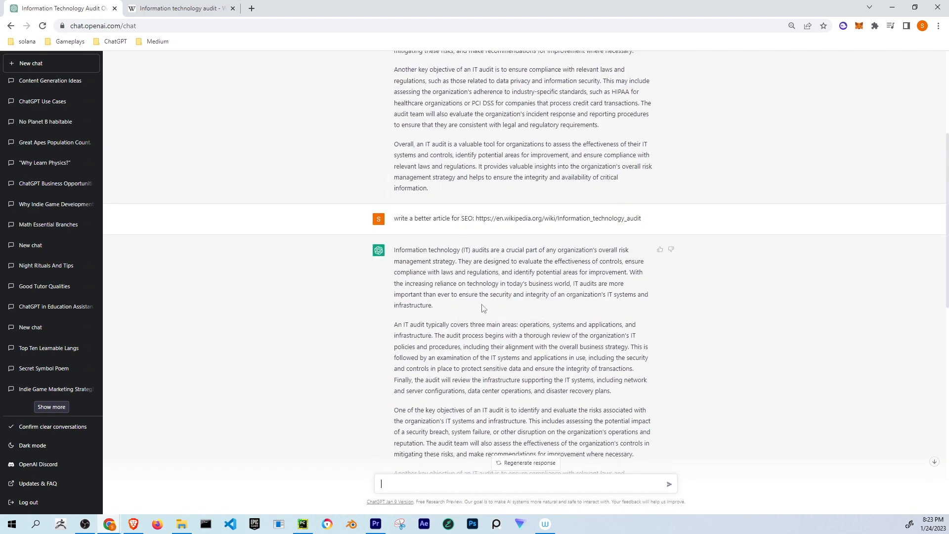
{"action": "scroll", "scroll_direction": "down", "scroll_amount": 3}
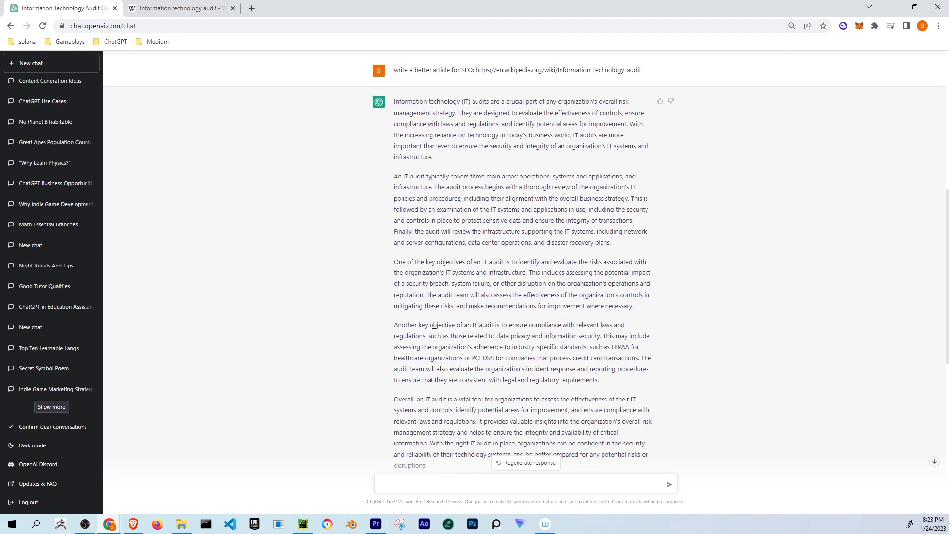
{"action": "mouse_move", "coordinate": [451, 325]}
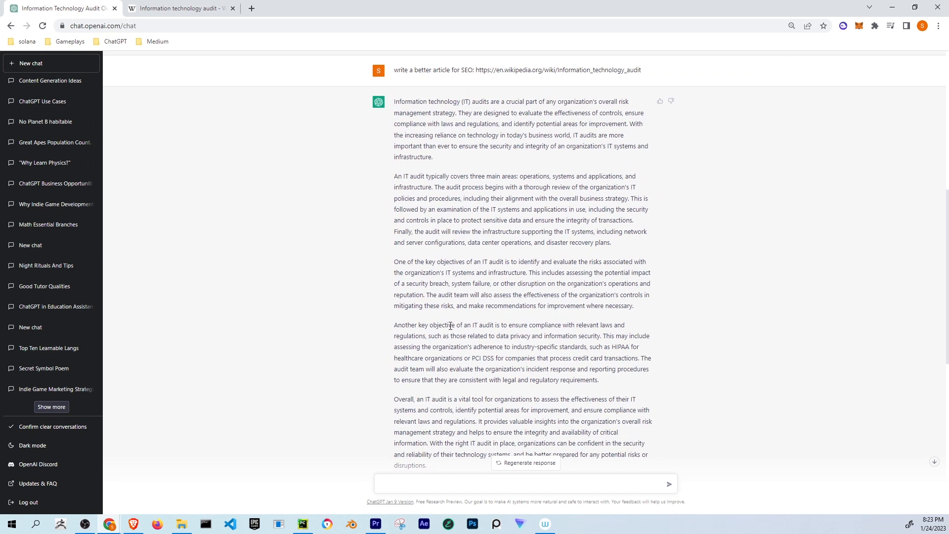